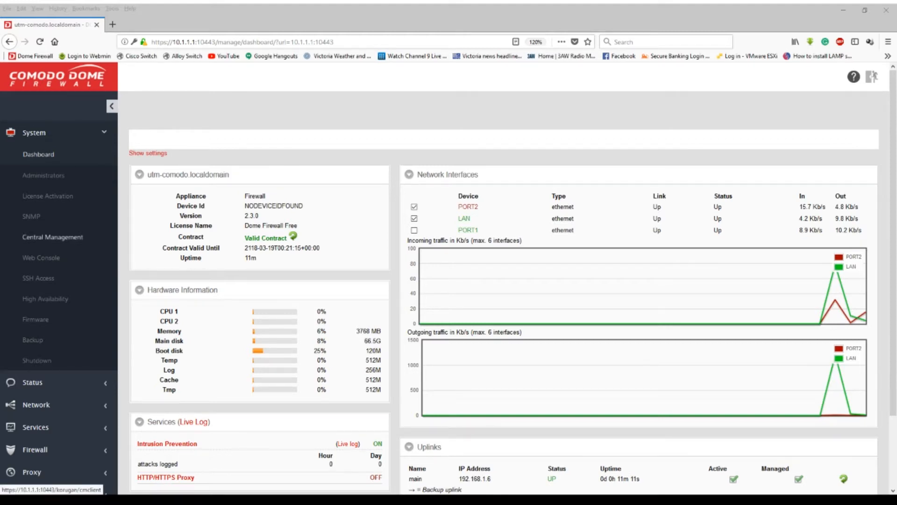
# - Scroll the sidebar to reveal the Status menu's list of pages beside the dashboard
pyautogui.scroll(-3)
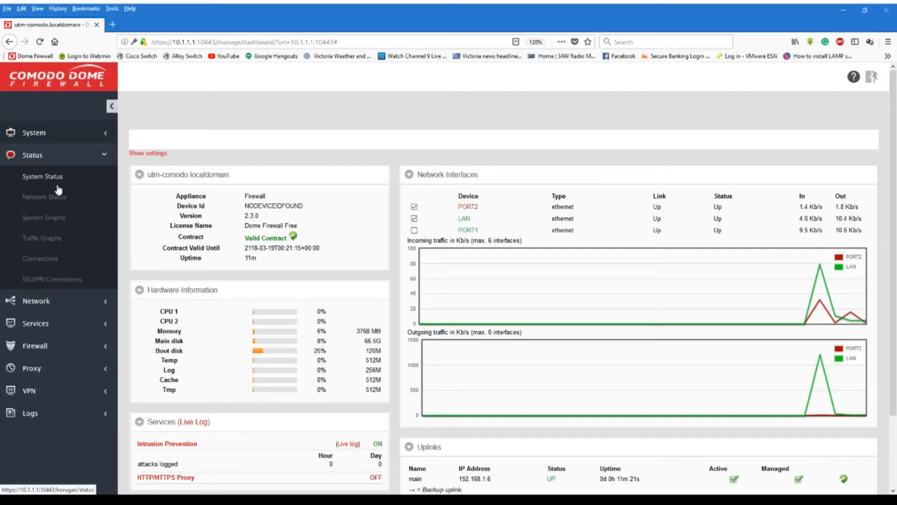
# - Go to Status > Network Status to see interface details and dynamic leases
pyautogui.click(44, 197)
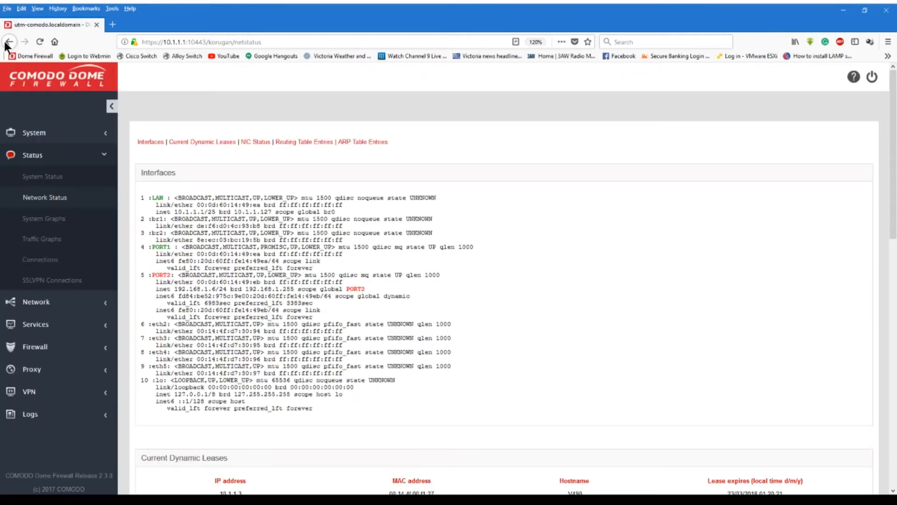
pyautogui.moveTo(275, 261)
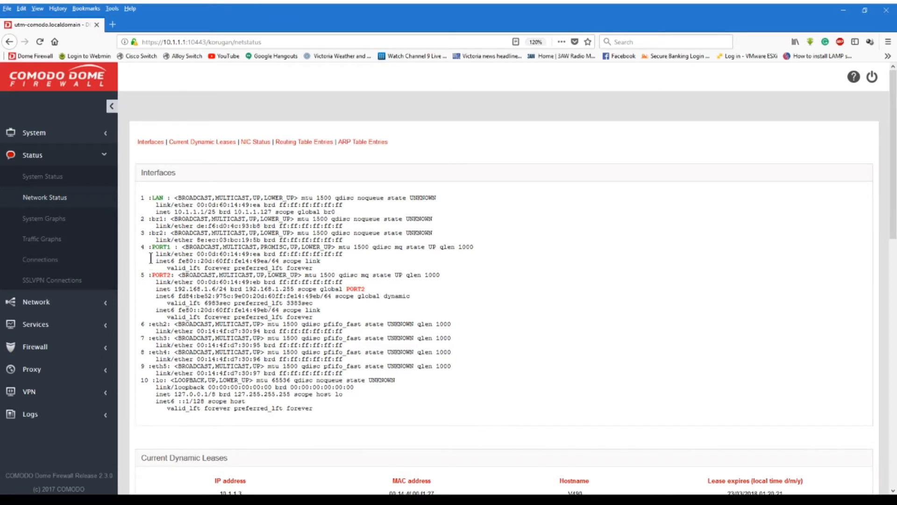
# - Go to Status > Connections and scan the IPTables Connection Tracking table
pyautogui.click(41, 258)
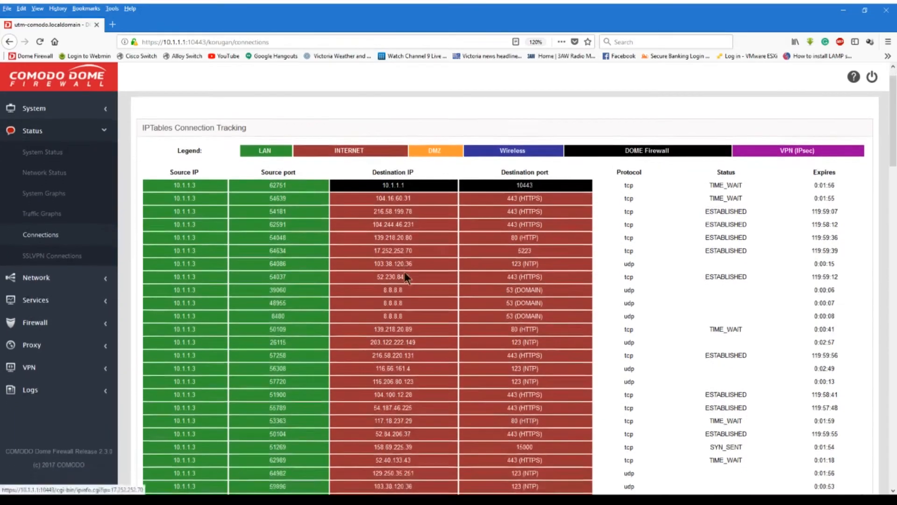
pyautogui.scroll(-3)
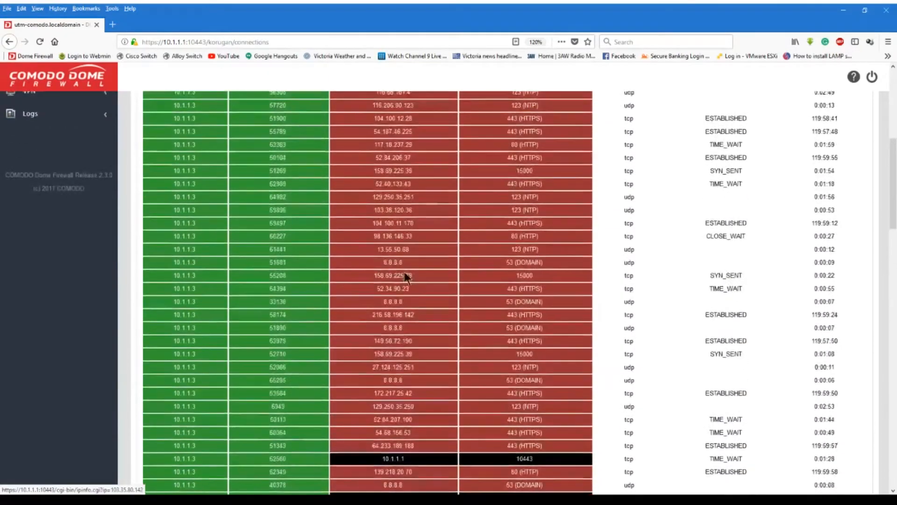
pyautogui.scroll(3)
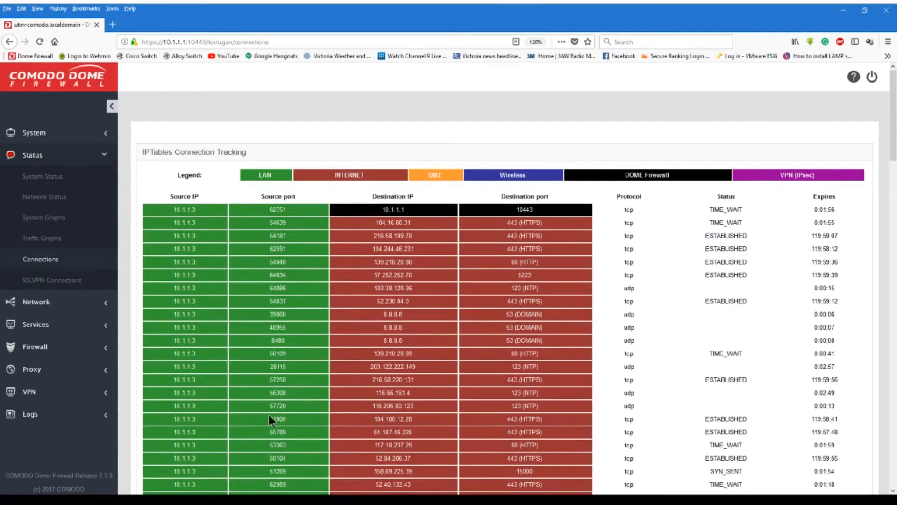
pyautogui.moveTo(51, 348)
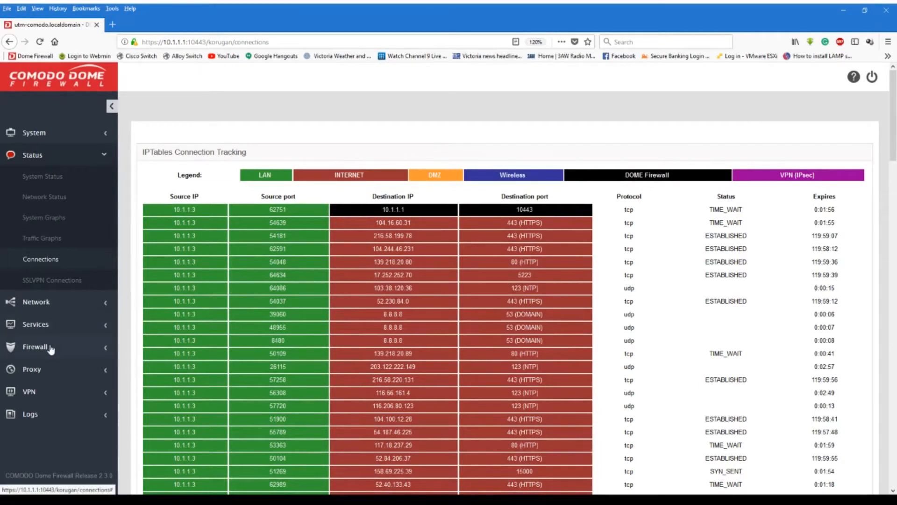
# - Under Firewall, view the empty Virtual IP page and the System Access rules page
pyautogui.click(34, 345)
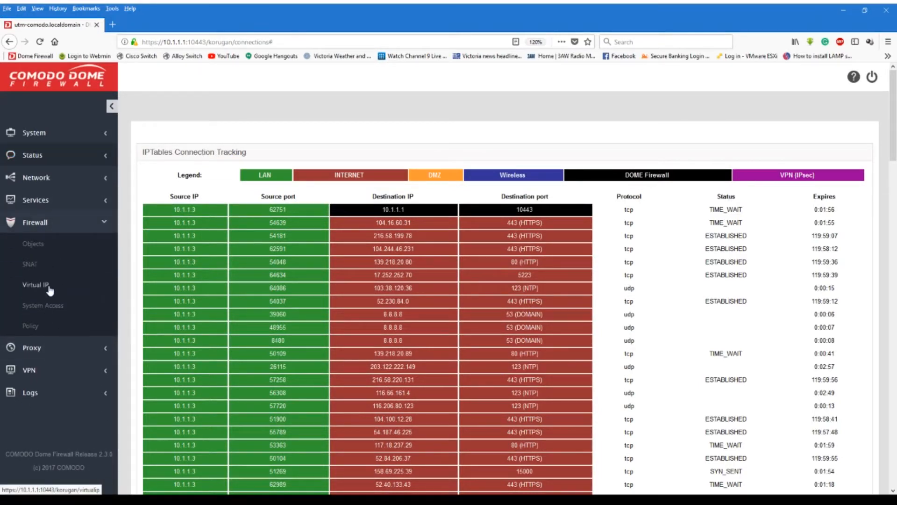
pyautogui.click(36, 284)
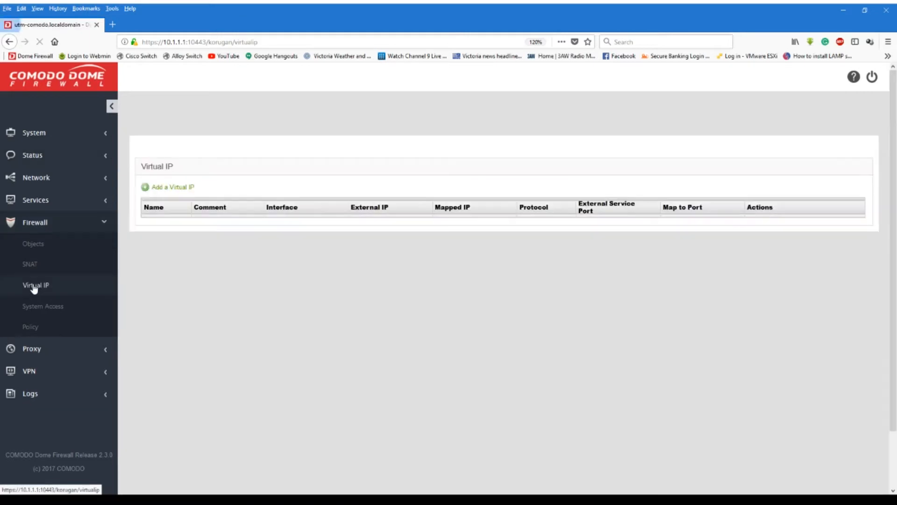
pyautogui.moveTo(36, 302)
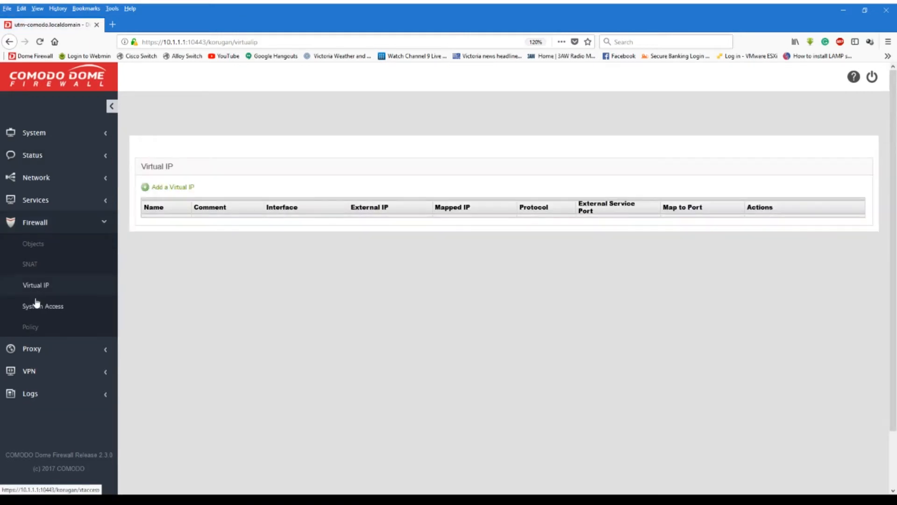
pyautogui.click(42, 305)
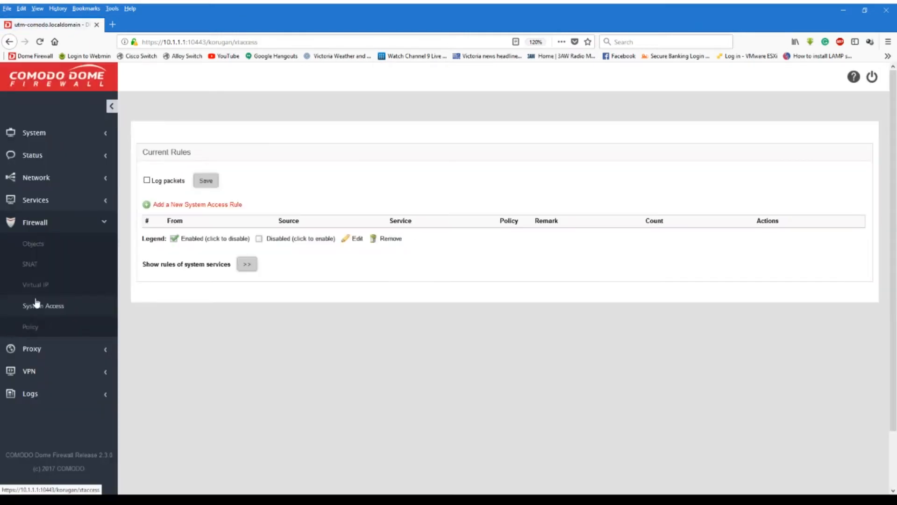
# - Expand the VPN and Status menus and return to the Network Status page
pyautogui.click(29, 317)
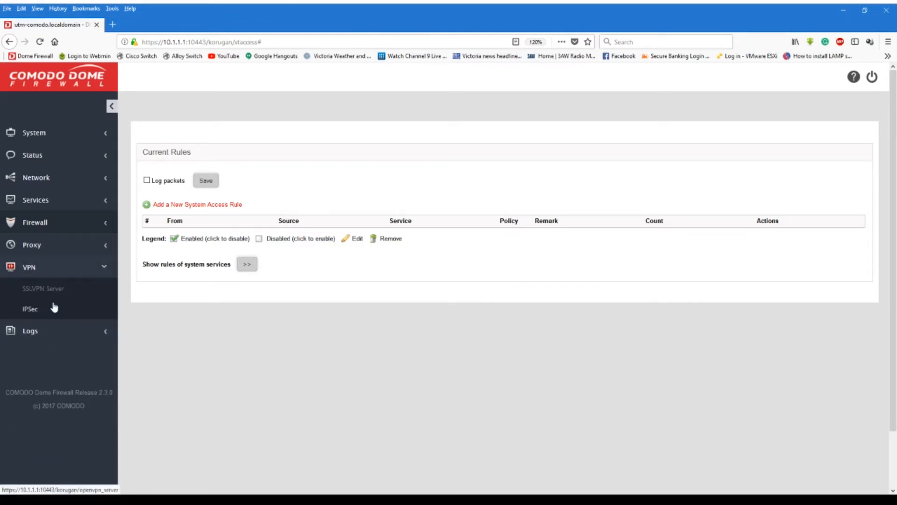
pyautogui.moveTo(63, 208)
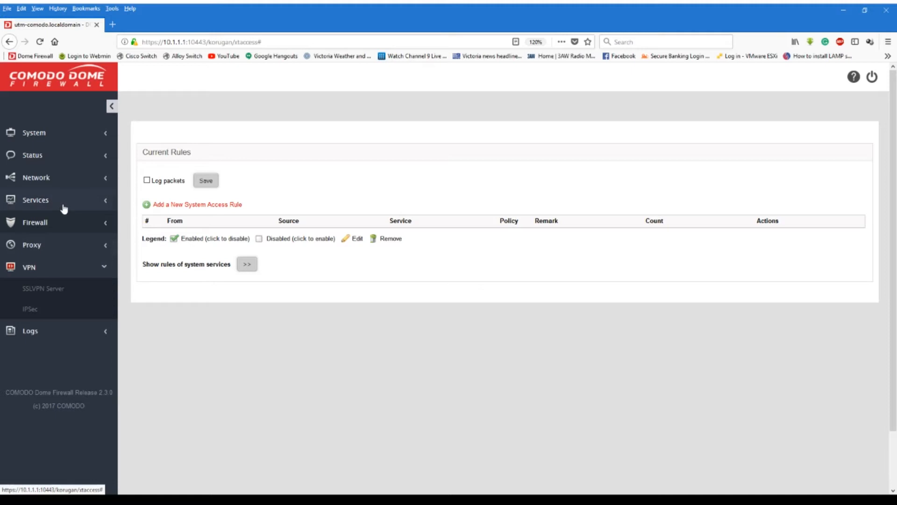
pyautogui.click(32, 154)
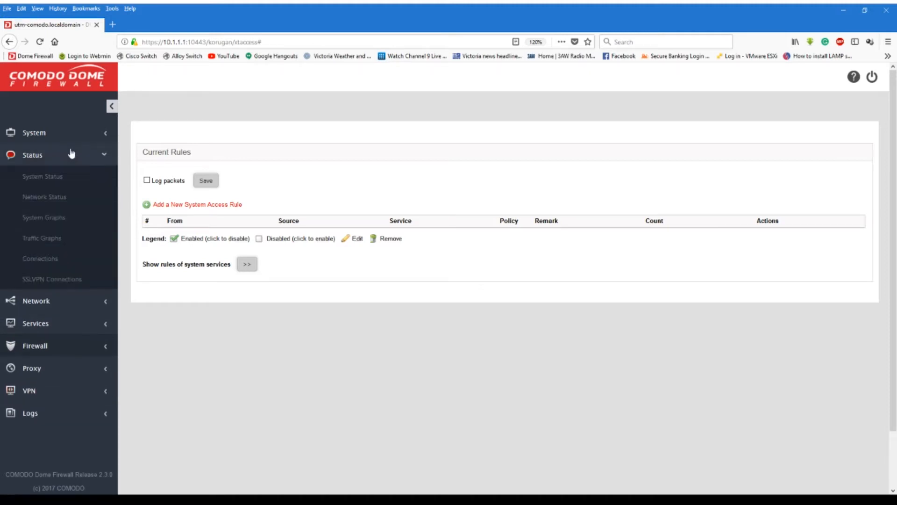
pyautogui.click(44, 197)
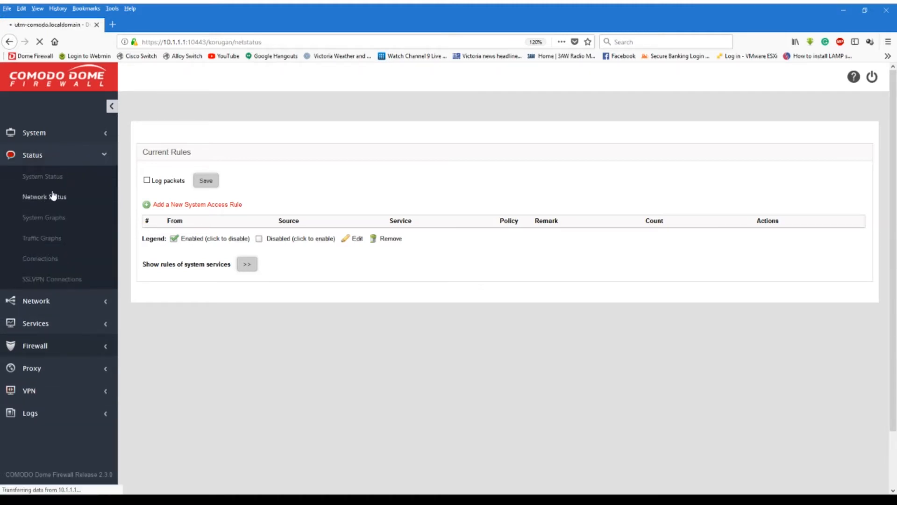
# - View Status > System Graphs with daily CPU and memory charts, then expand the System menu
pyautogui.click(44, 197)
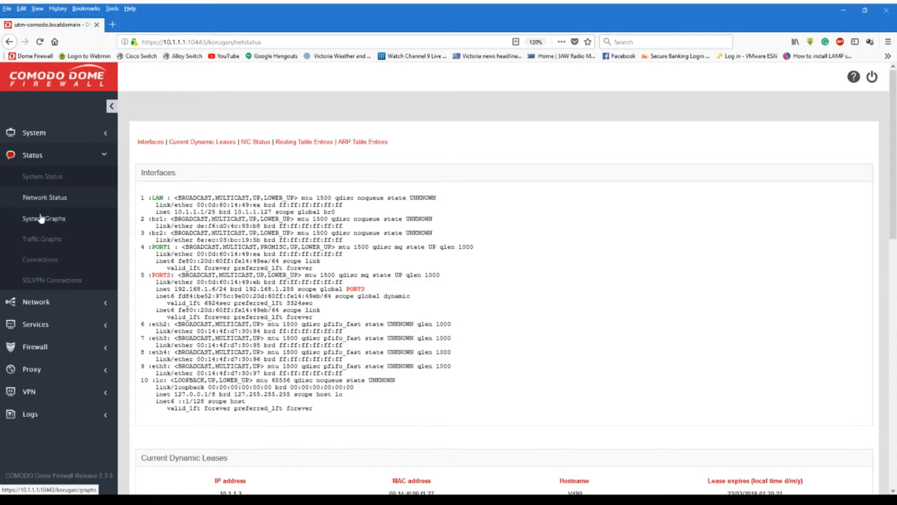
pyautogui.click(44, 218)
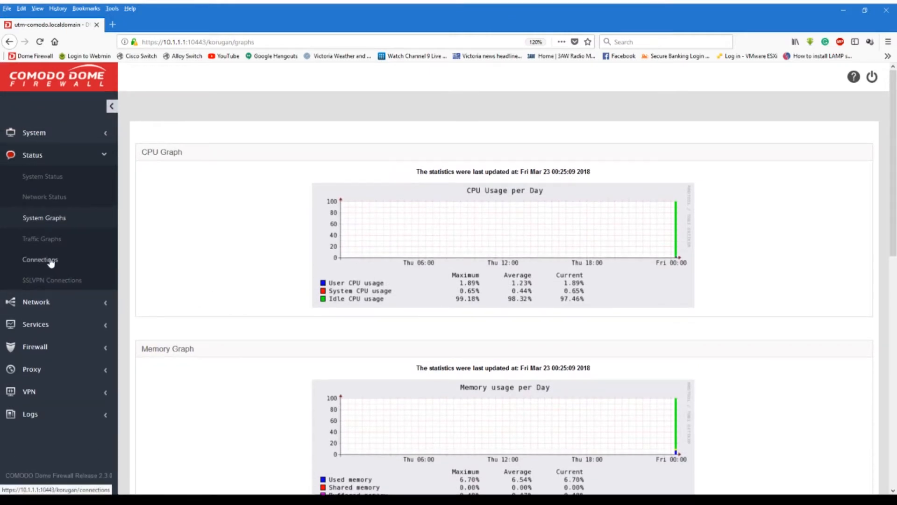
pyautogui.click(34, 132)
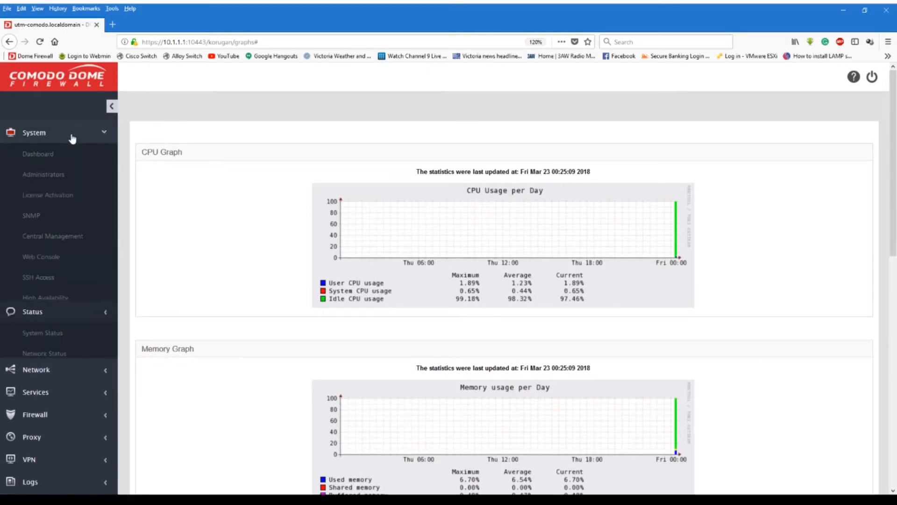
pyautogui.click(33, 132)
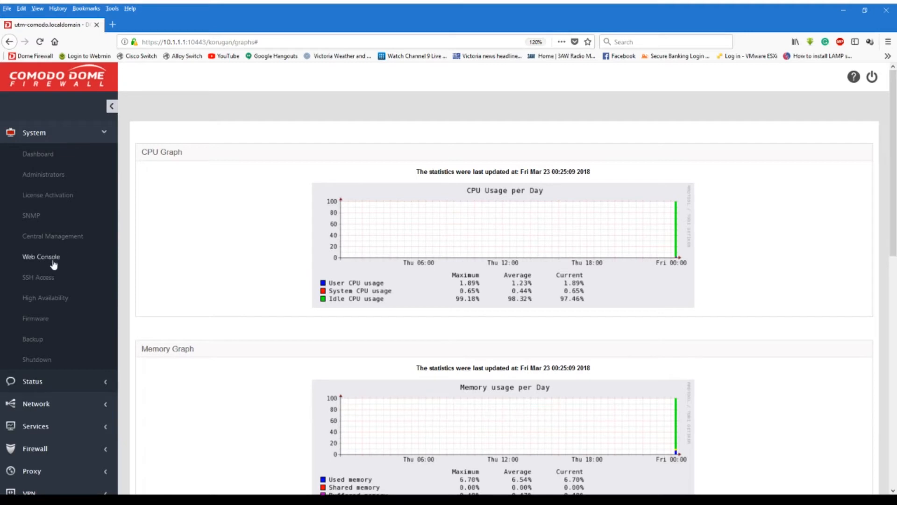
pyautogui.moveTo(45, 297)
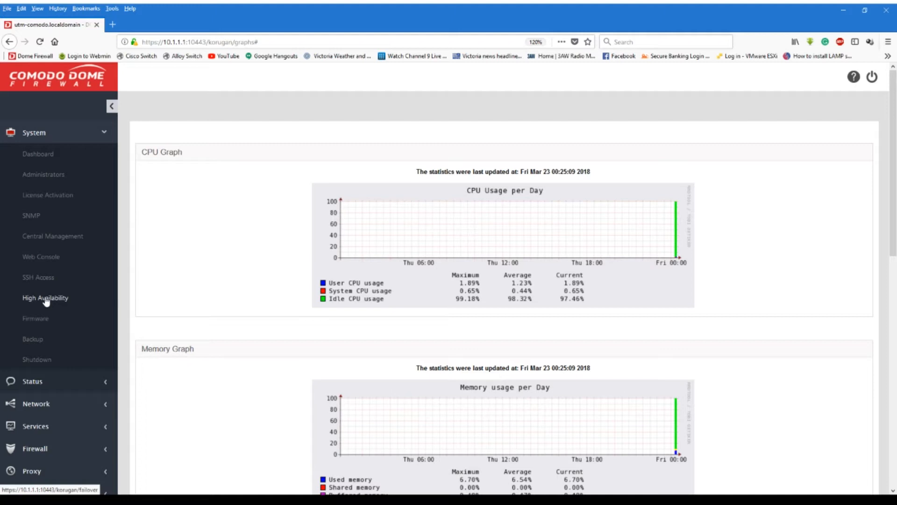
pyautogui.moveTo(36, 318)
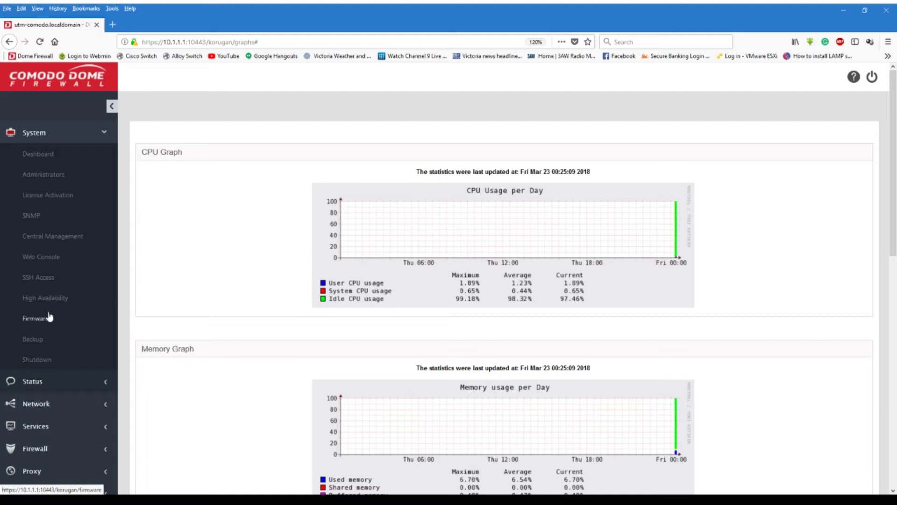
pyautogui.moveTo(52, 235)
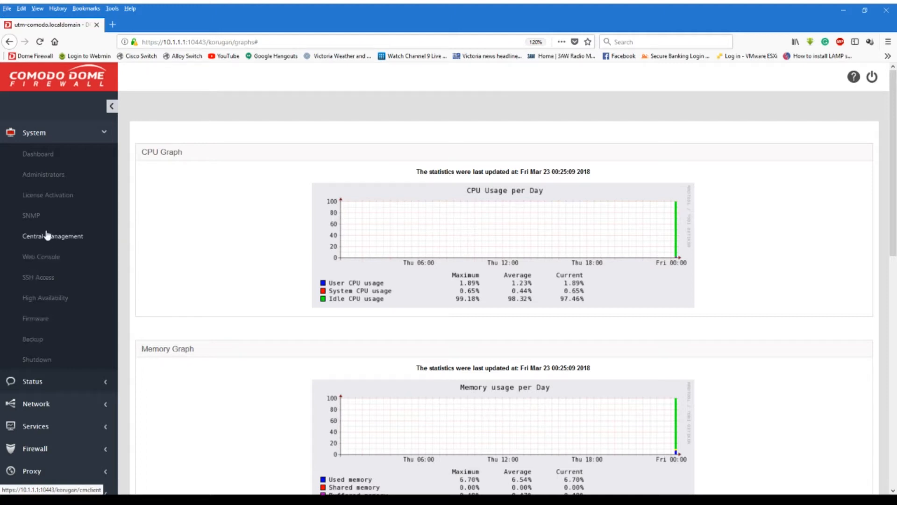
# - View System > Central Management's CM Client registration (disabled), then expand the Services menu
pyautogui.click(52, 235)
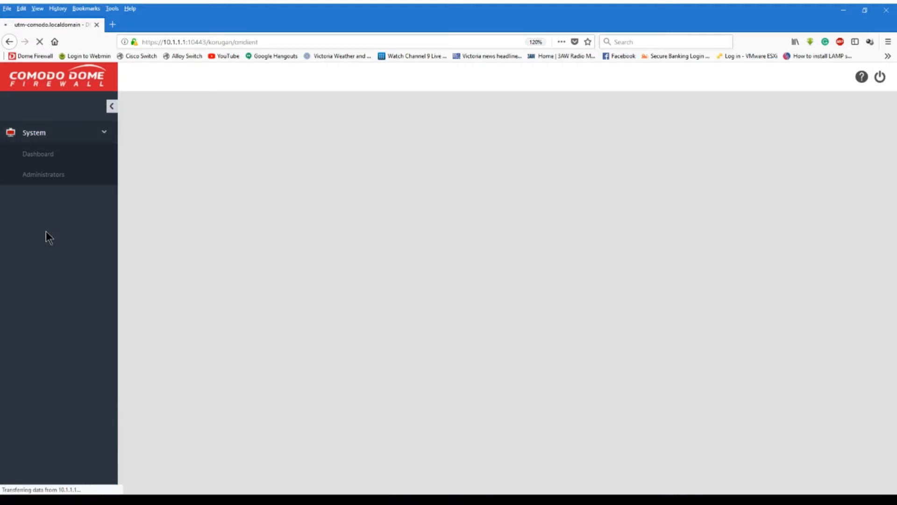
pyautogui.click(52, 236)
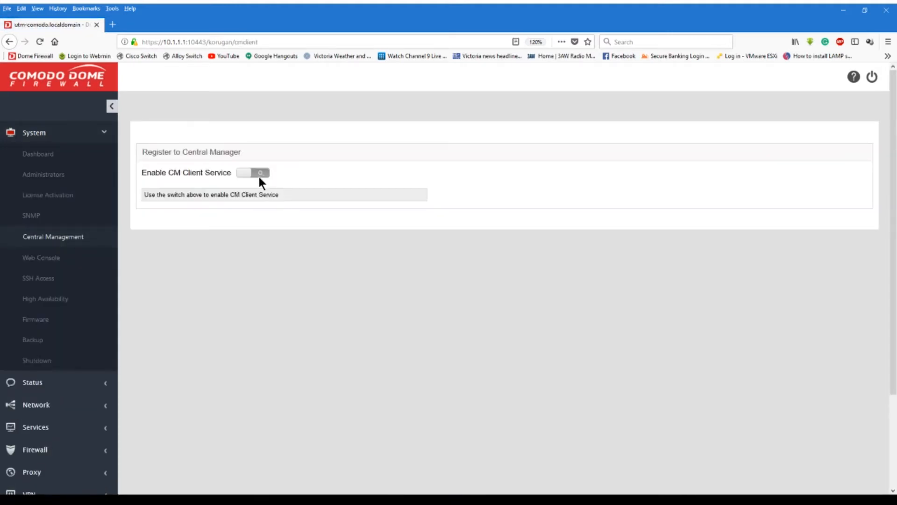
pyautogui.moveTo(36, 319)
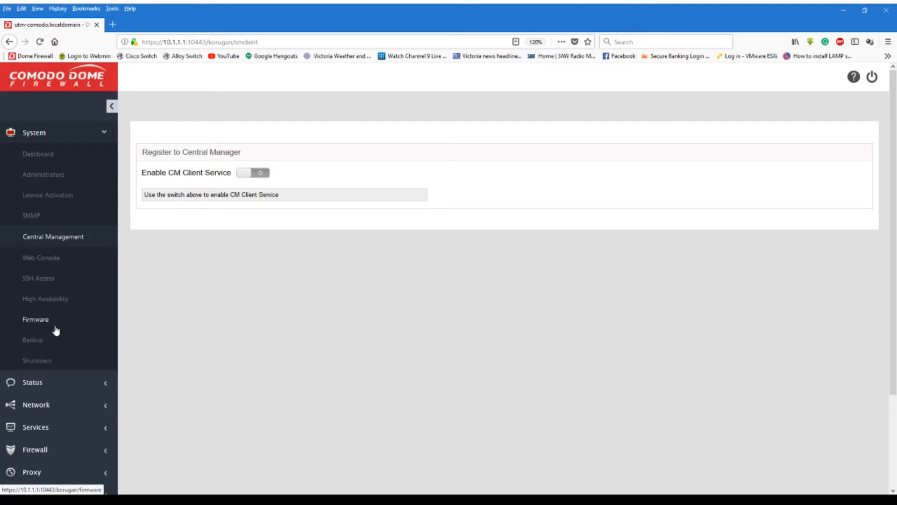
pyautogui.click(35, 200)
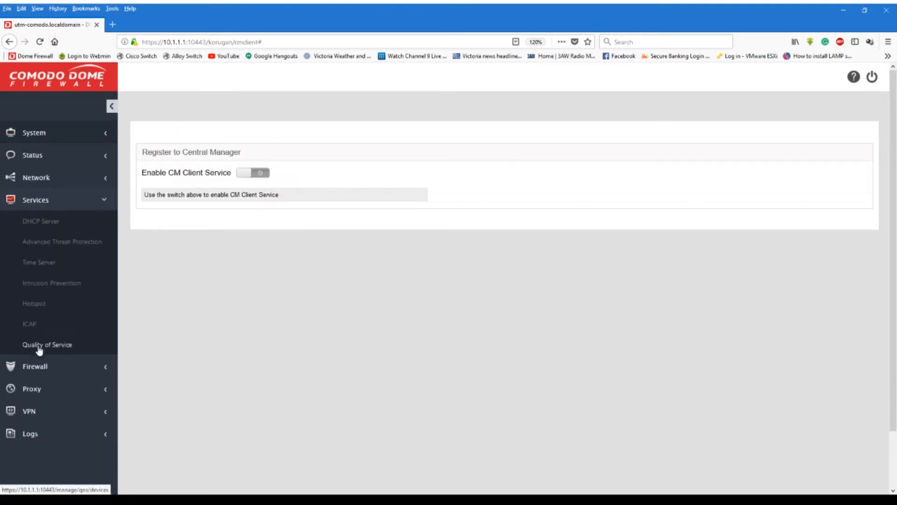
# - View Services > DHCP Server, then Advanced Threat Protection settings with Valkyrie scan type
pyautogui.click(40, 220)
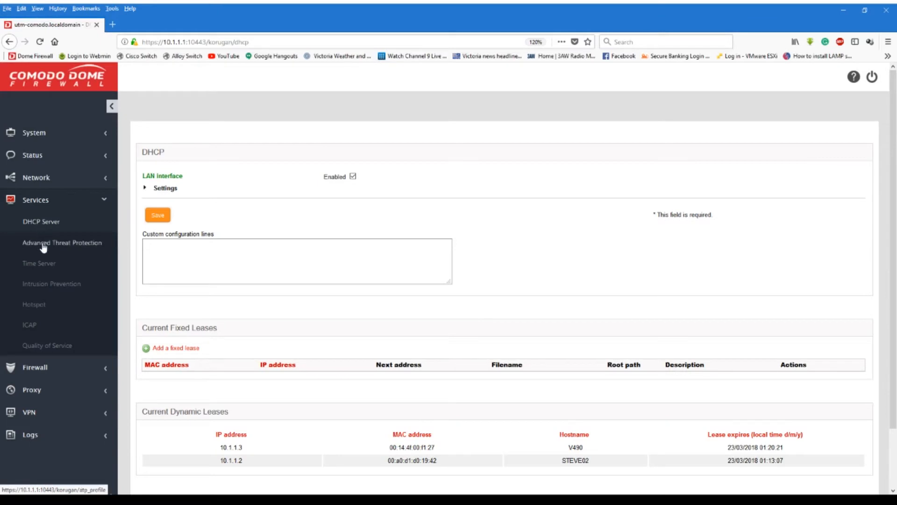
pyautogui.click(63, 242)
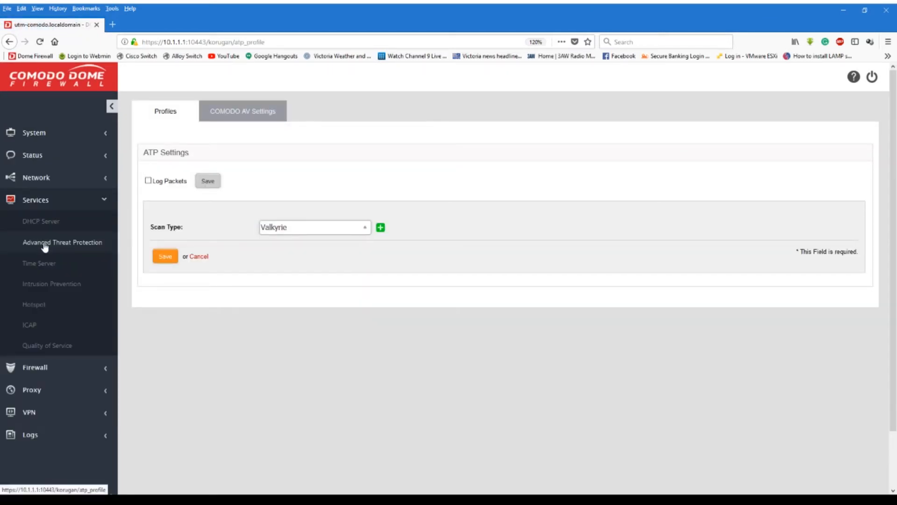
pyautogui.moveTo(297, 228)
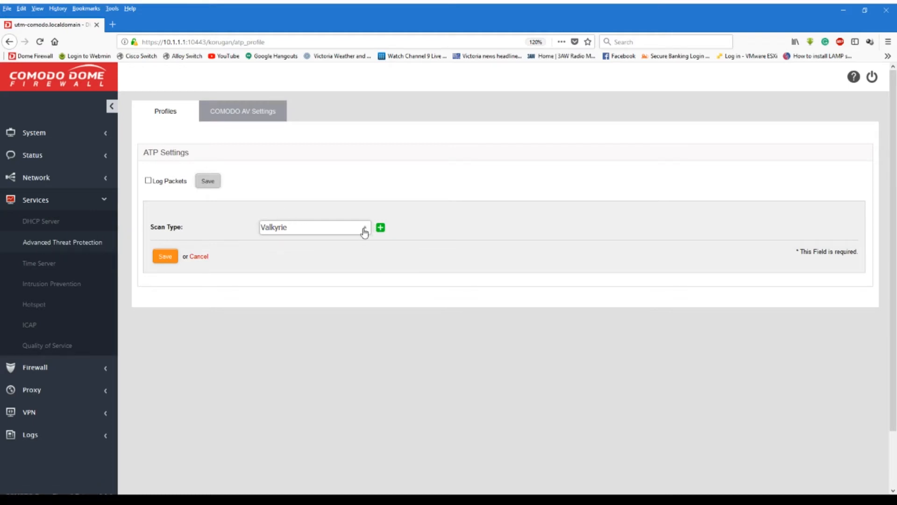
pyautogui.moveTo(70, 274)
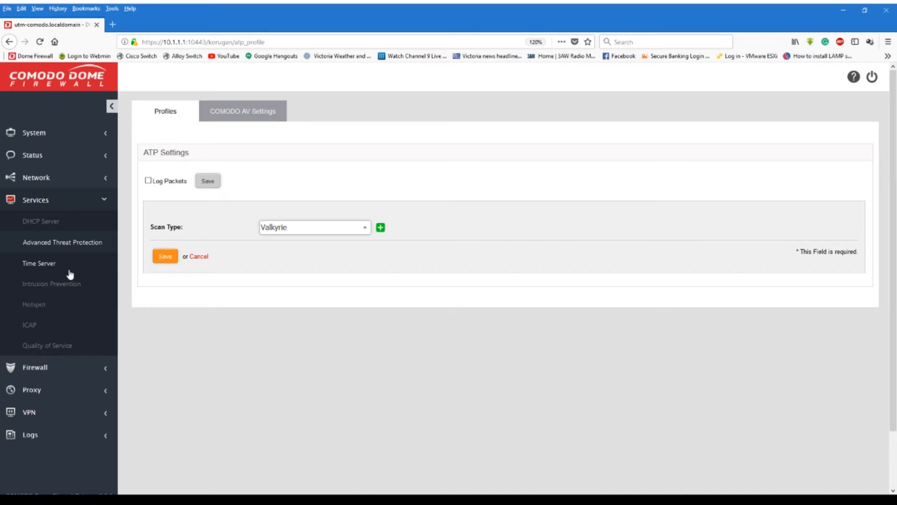
# - Step through the Intrusion Prevention, Hotspot and ICAP service pages
pyautogui.click(51, 282)
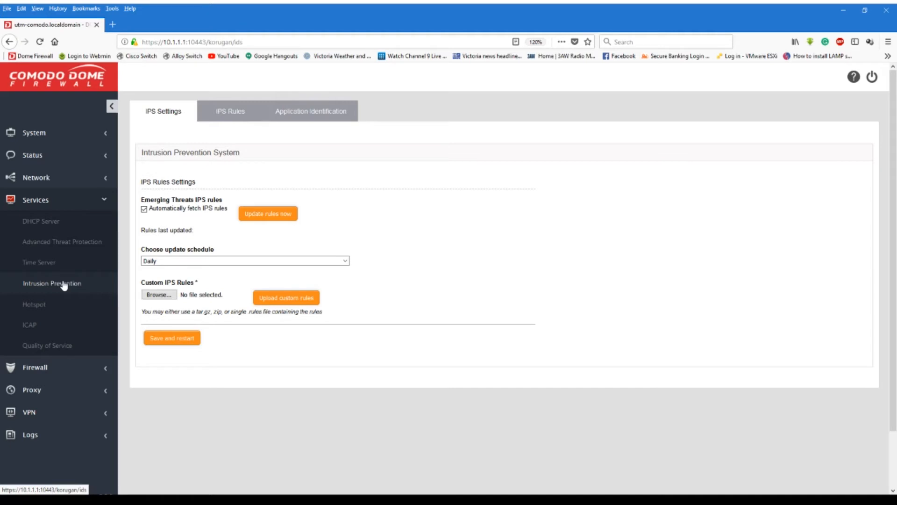
pyautogui.moveTo(123, 262)
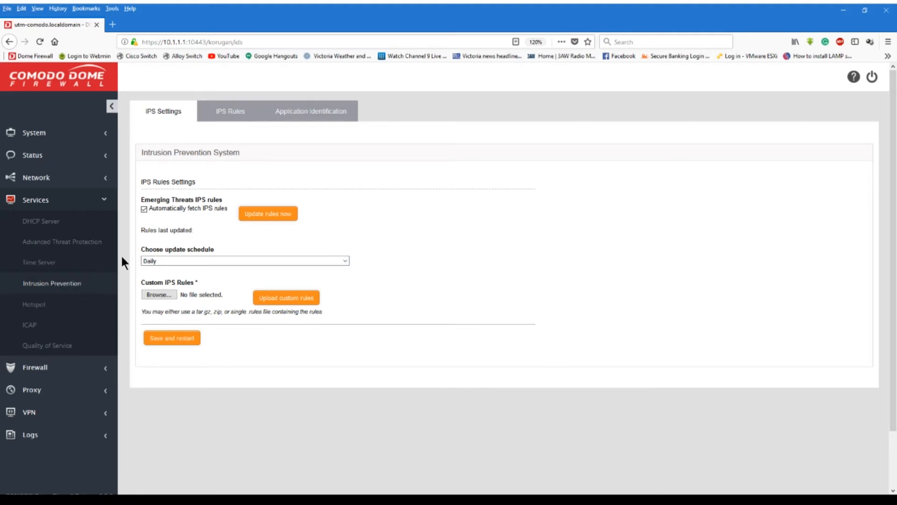
pyautogui.moveTo(34, 304)
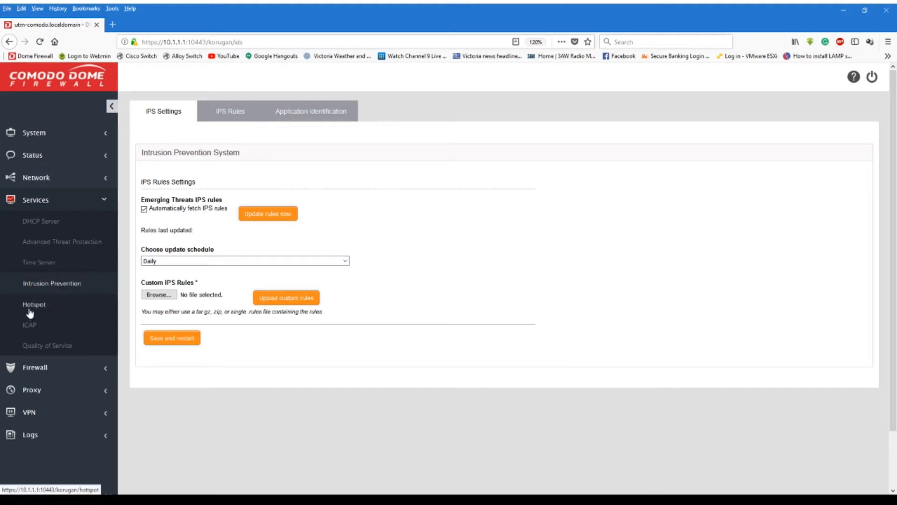
pyautogui.click(34, 304)
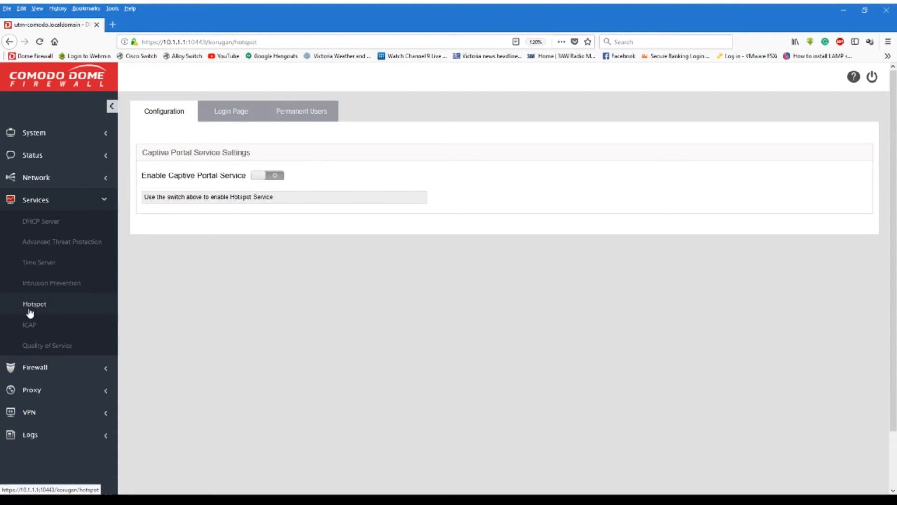
pyautogui.moveTo(46, 345)
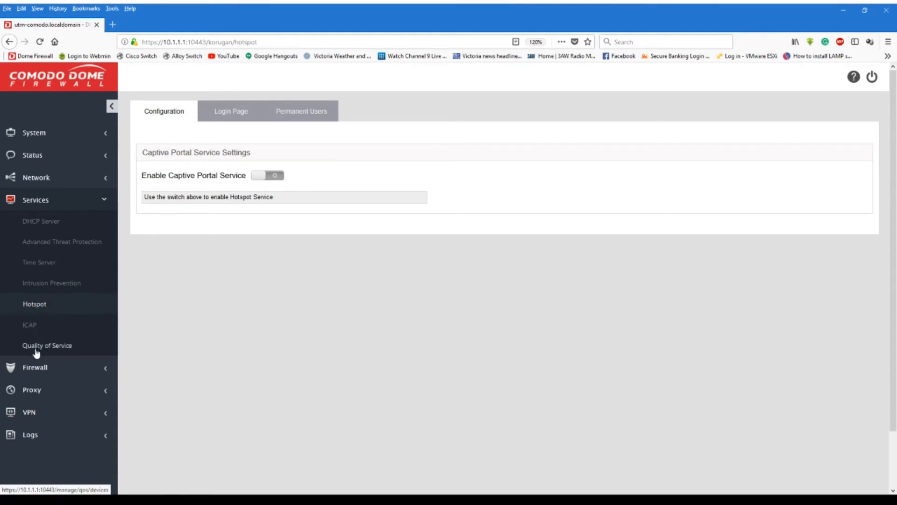
pyautogui.click(29, 324)
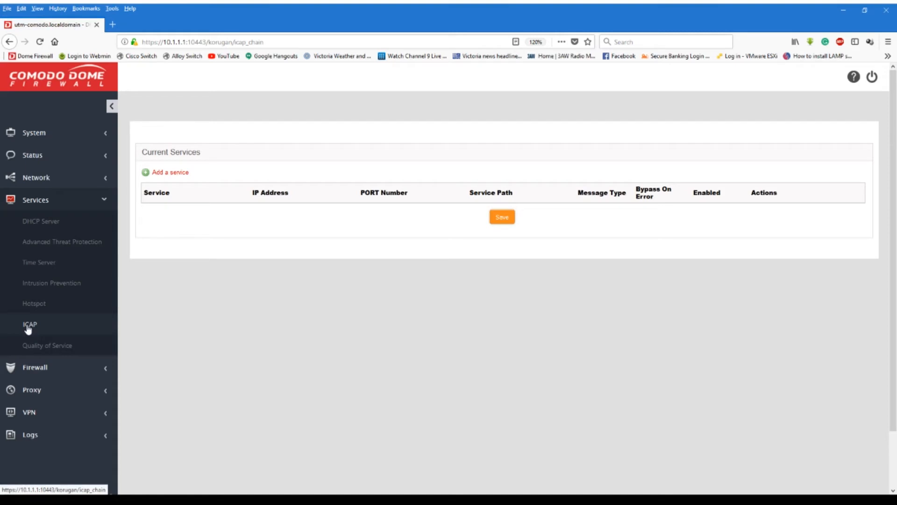
# - View the empty Quality of Service device list, then expand the Proxy menu
pyautogui.click(47, 345)
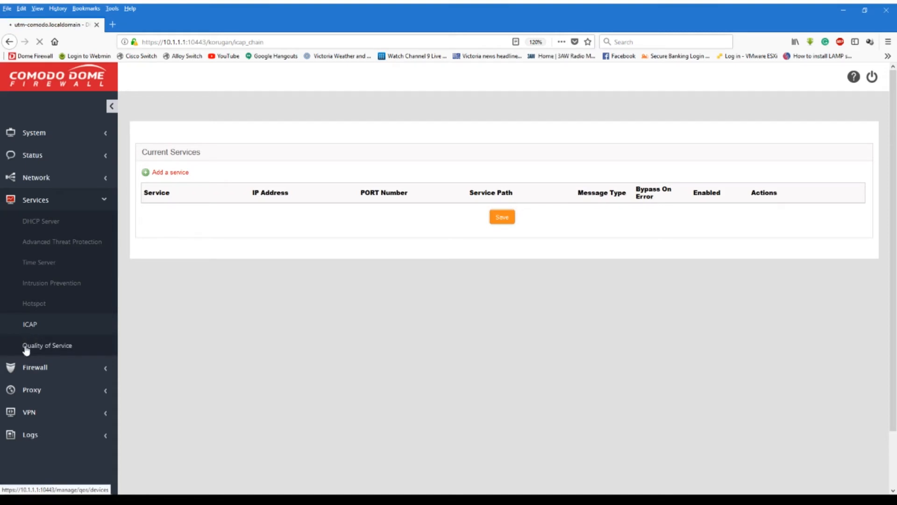
pyautogui.click(47, 344)
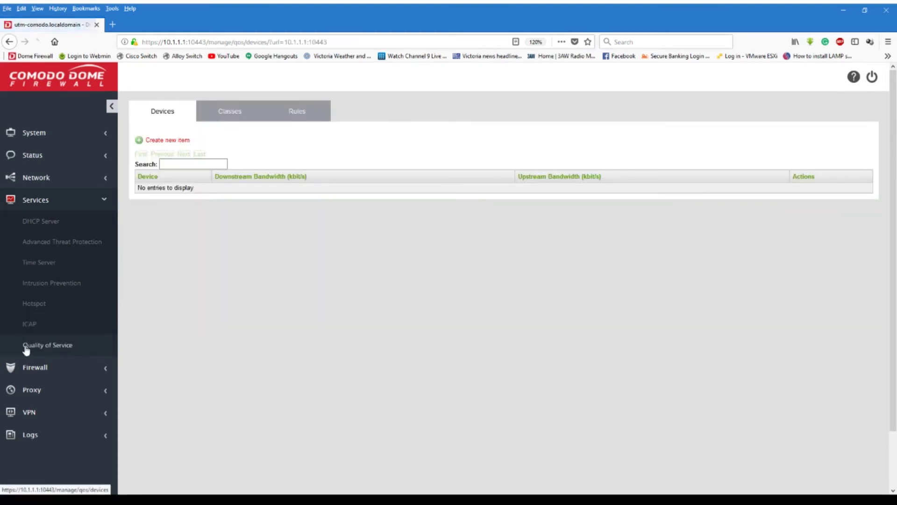
pyautogui.click(296, 111)
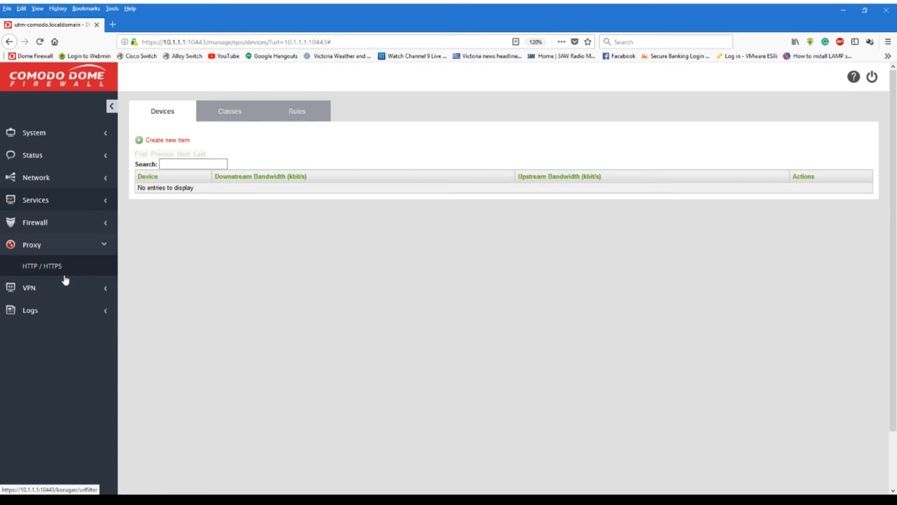
# - View Proxy > HTTP / HTTPS URL filter profiles, then the HTTPS certificate settings
pyautogui.click(41, 266)
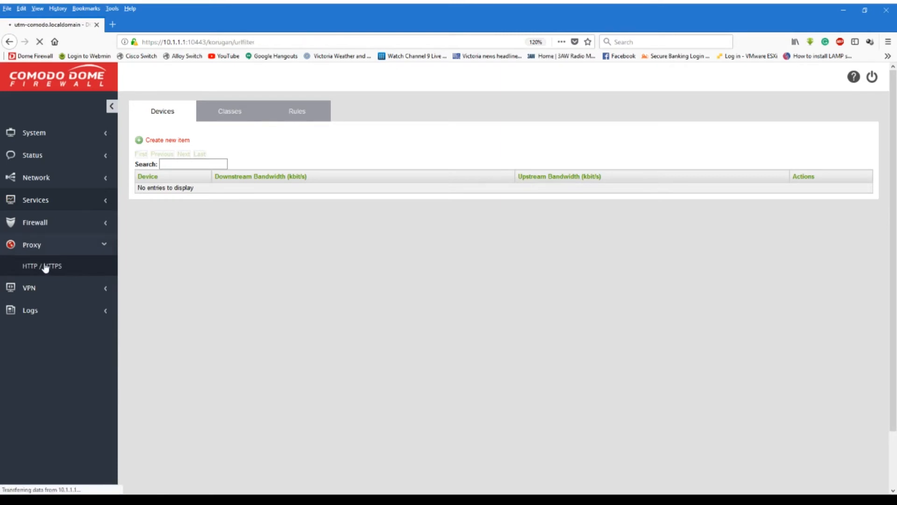
pyautogui.click(41, 265)
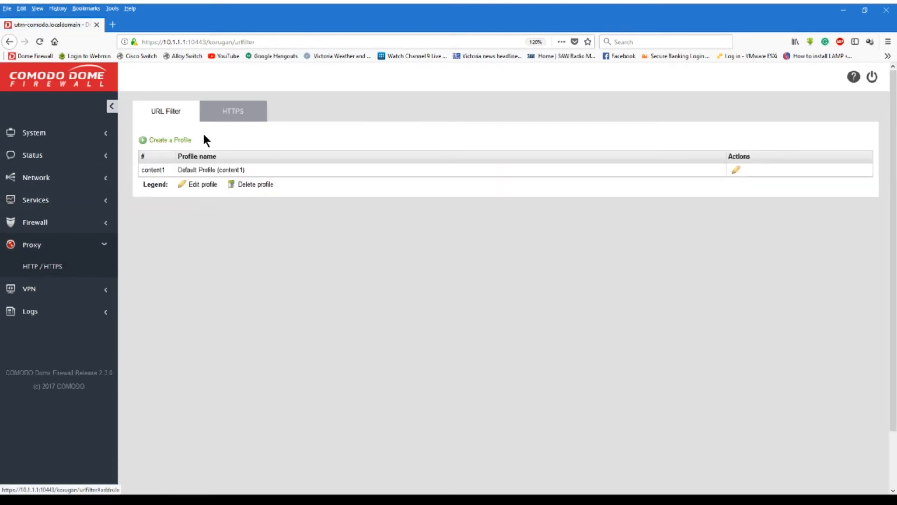
pyautogui.click(233, 110)
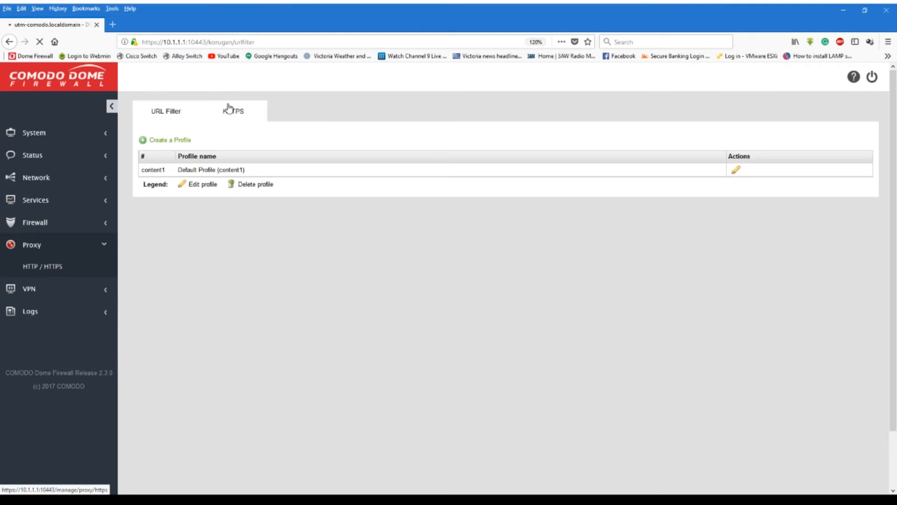
pyautogui.click(233, 111)
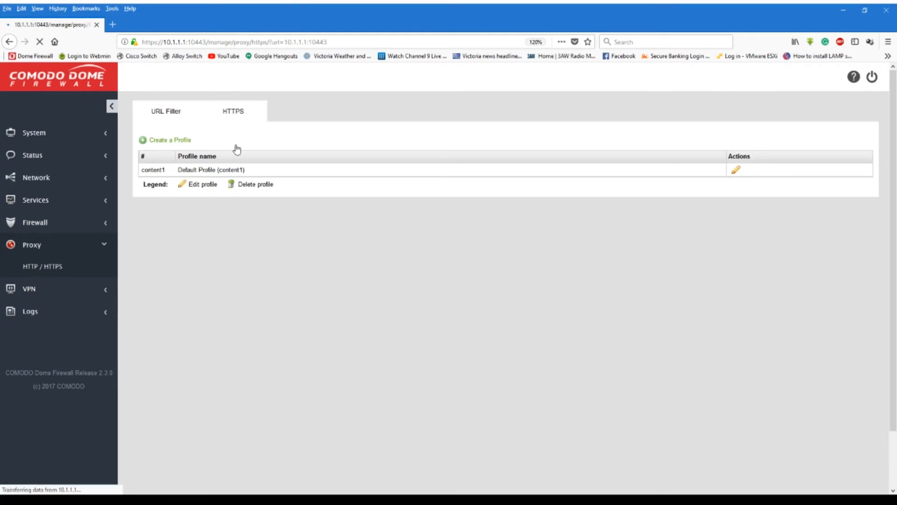
pyautogui.click(232, 110)
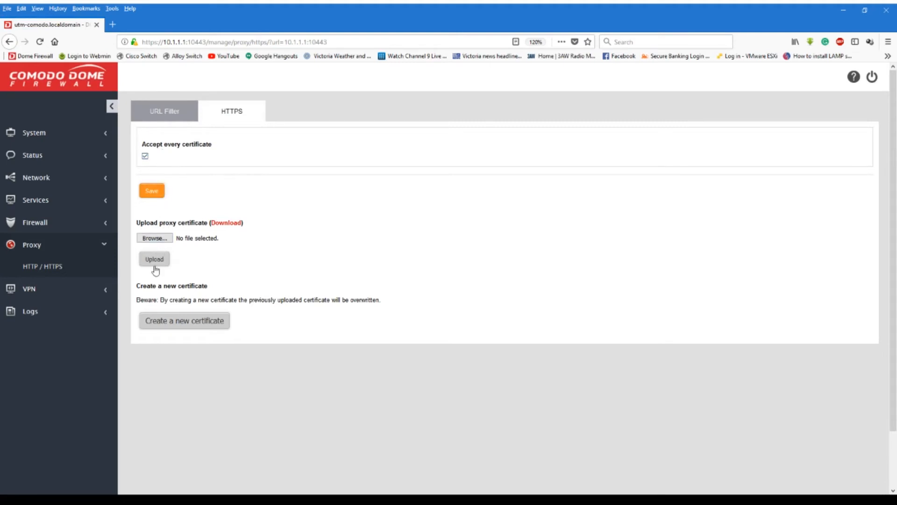
pyautogui.moveTo(34, 131)
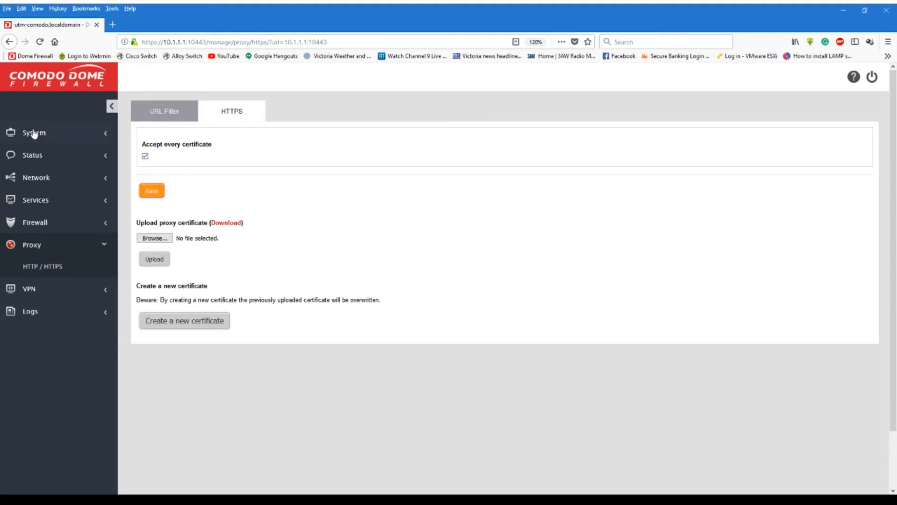
pyautogui.click(33, 132)
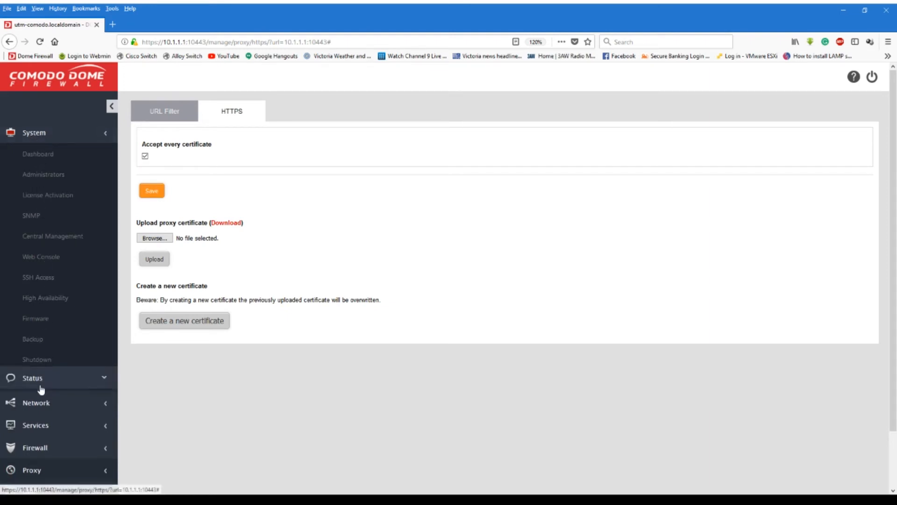
pyautogui.click(32, 377)
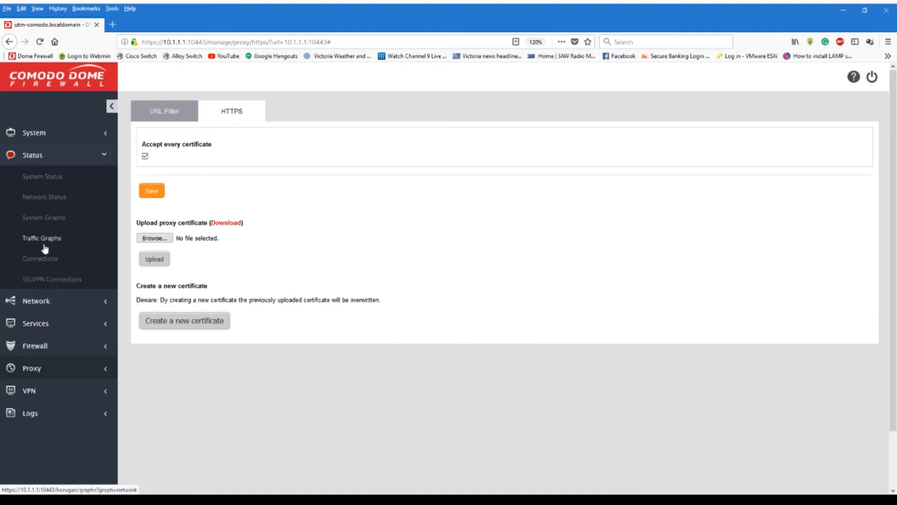
pyautogui.moveTo(44, 217)
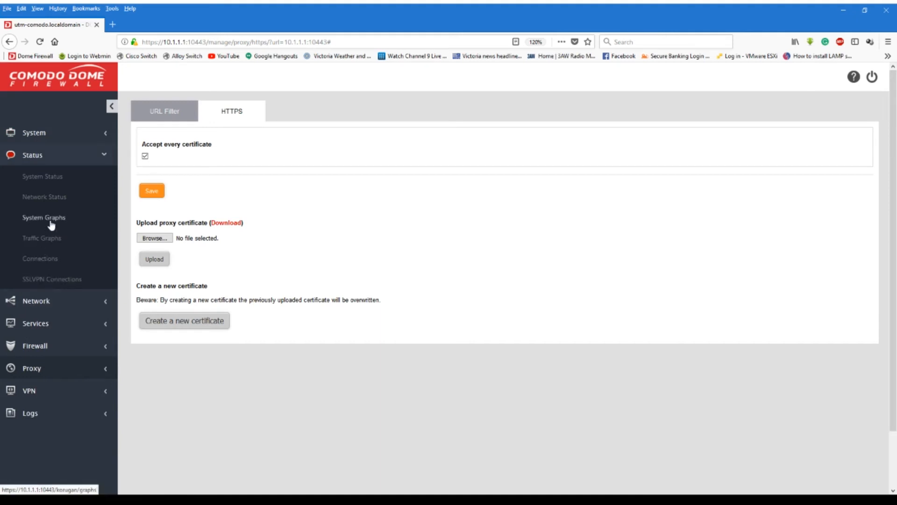
pyautogui.click(35, 176)
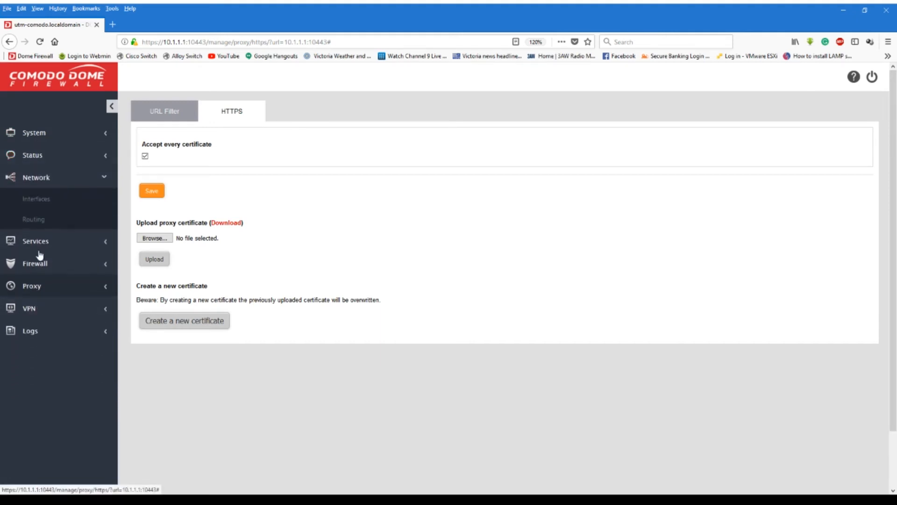
pyautogui.click(35, 199)
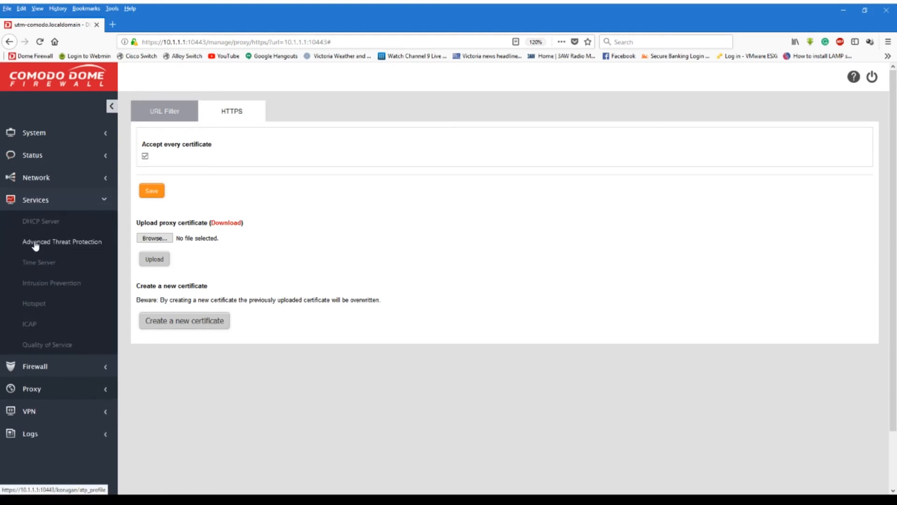
pyautogui.moveTo(40, 283)
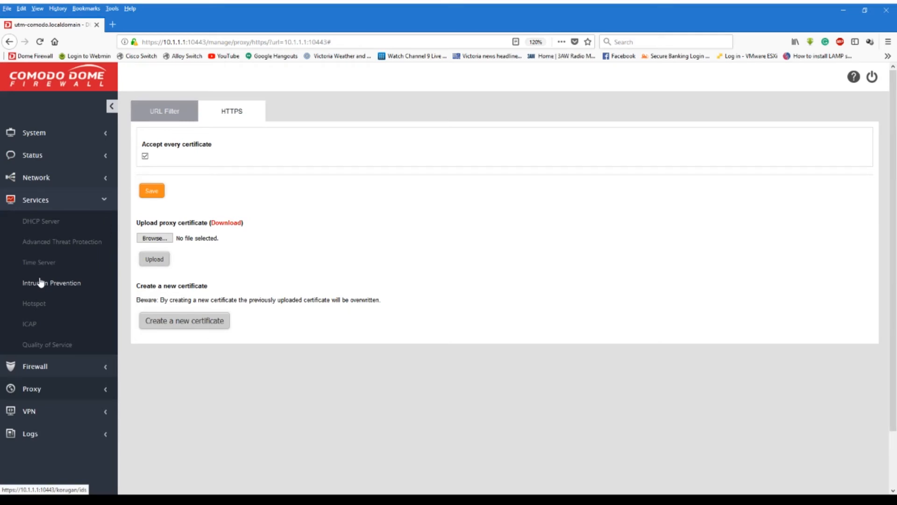
pyautogui.click(34, 132)
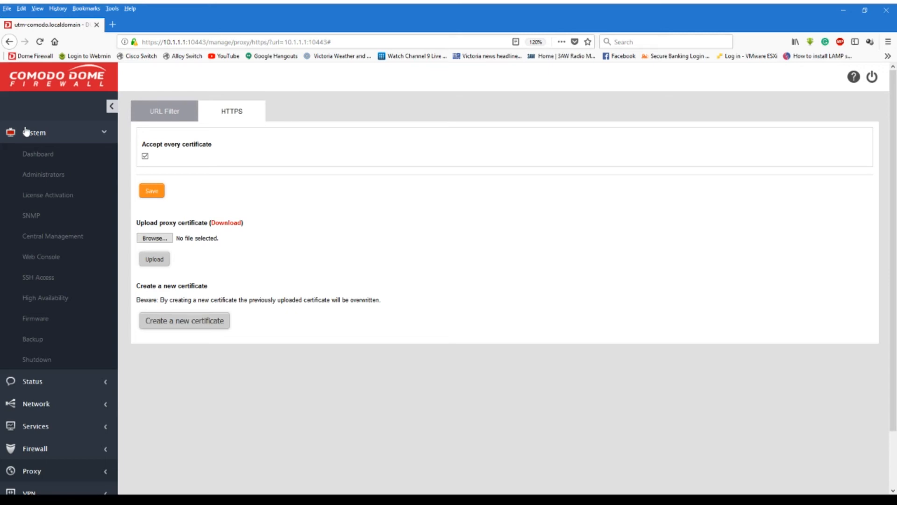
pyautogui.moveTo(53, 177)
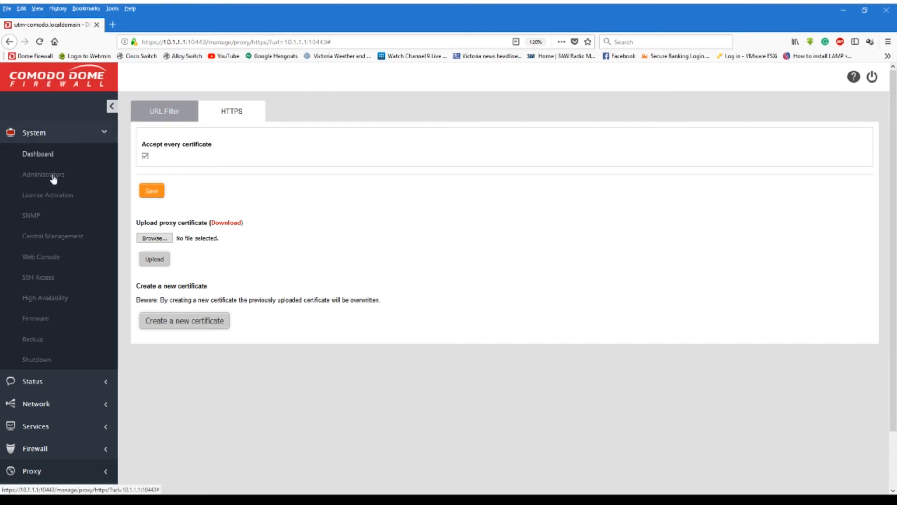
pyautogui.moveTo(33, 338)
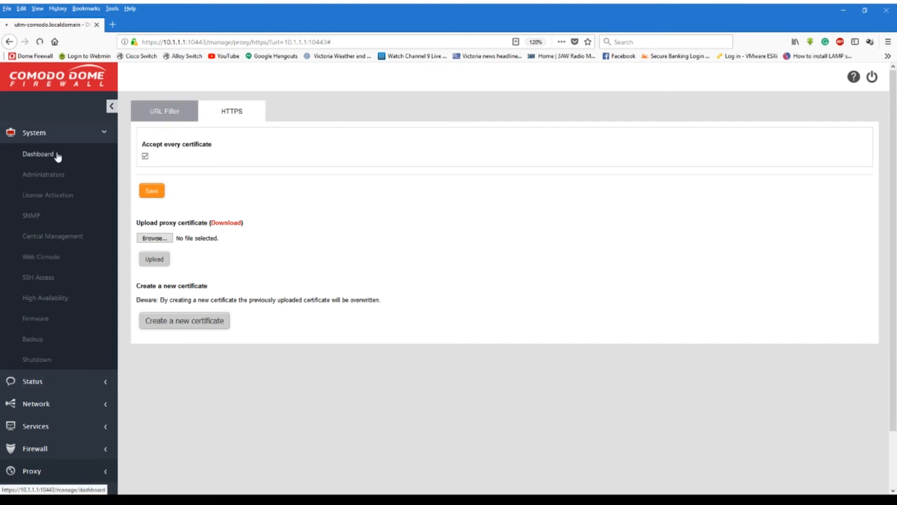
# - Return to System > Dashboard and scroll through its status, services and traffic panels
pyautogui.click(38, 154)
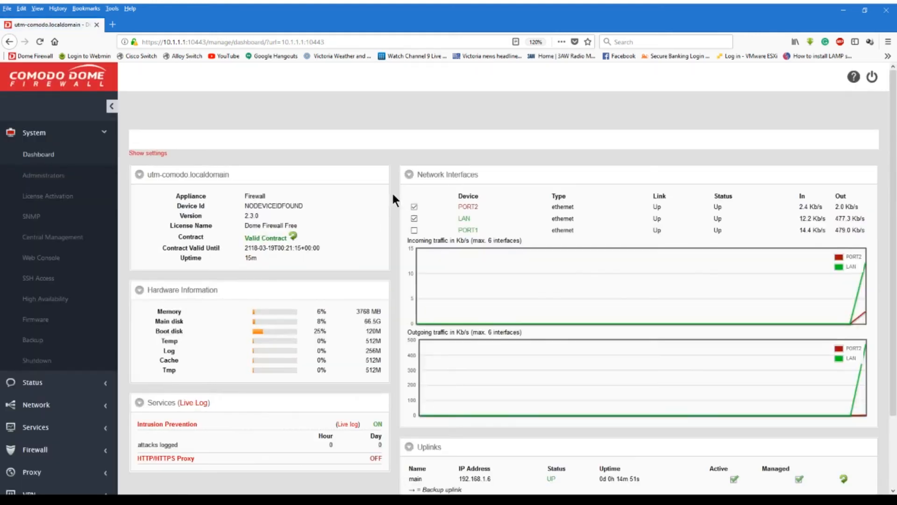
pyautogui.scroll(-3)
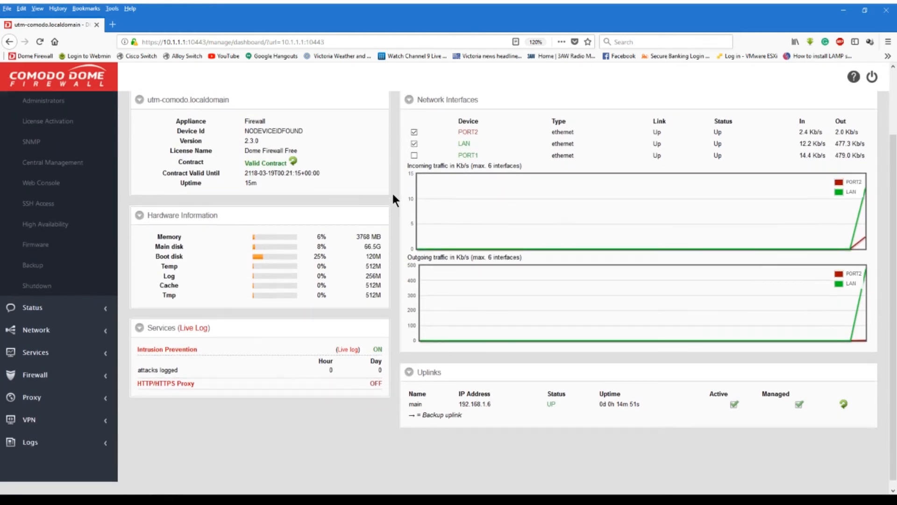
pyautogui.scroll(-3)
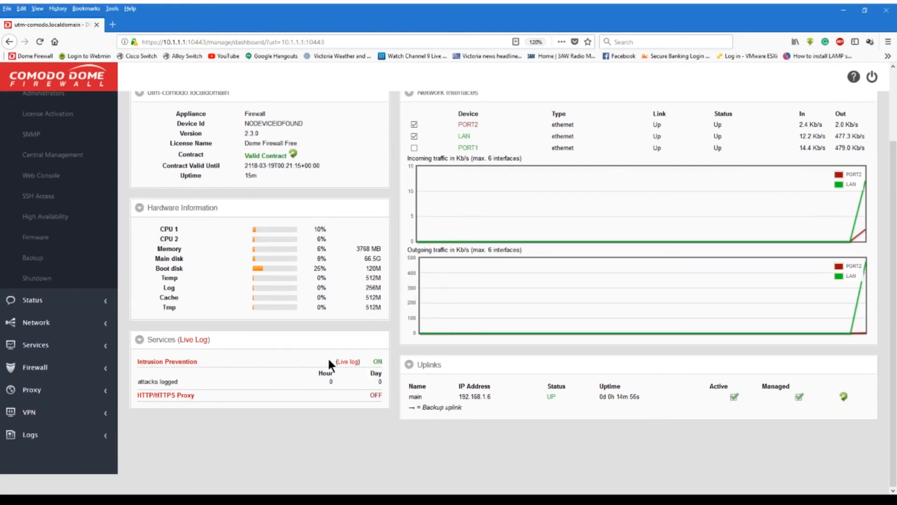
pyautogui.moveTo(337, 405)
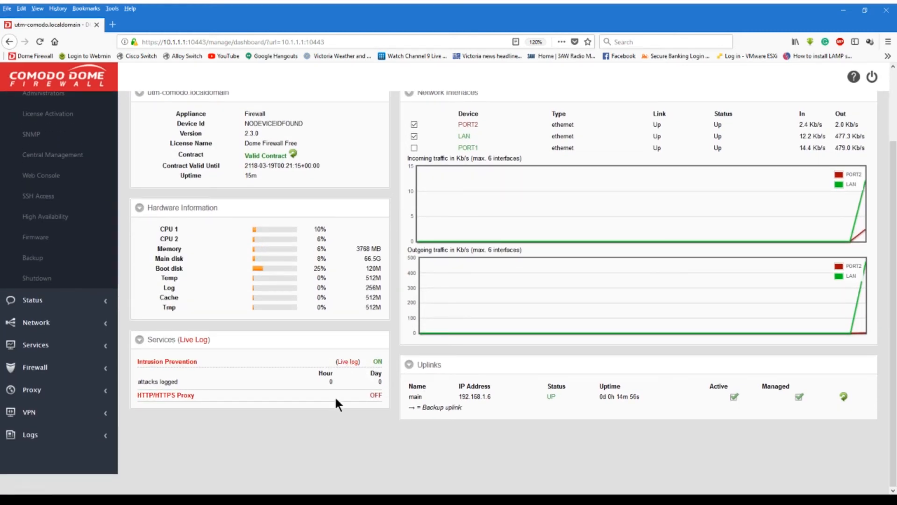
pyautogui.moveTo(329, 409)
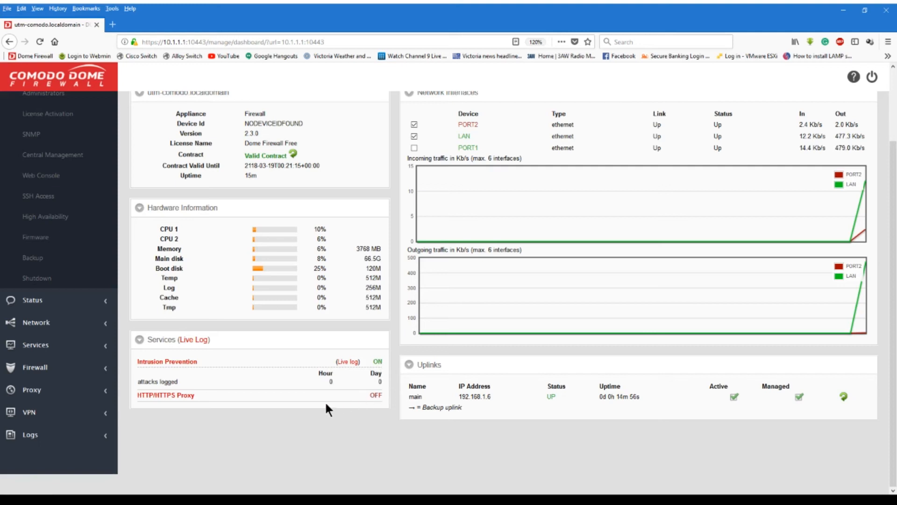
pyautogui.moveTo(260, 394)
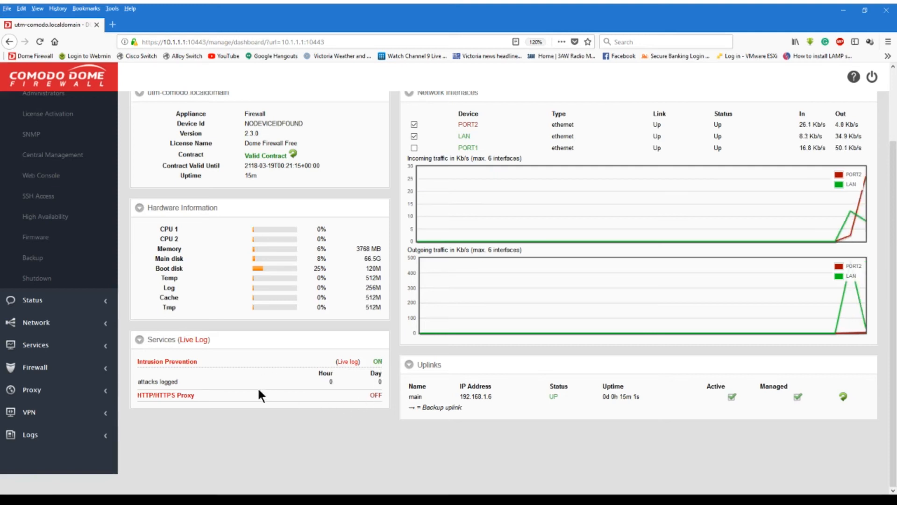
pyautogui.moveTo(240, 329)
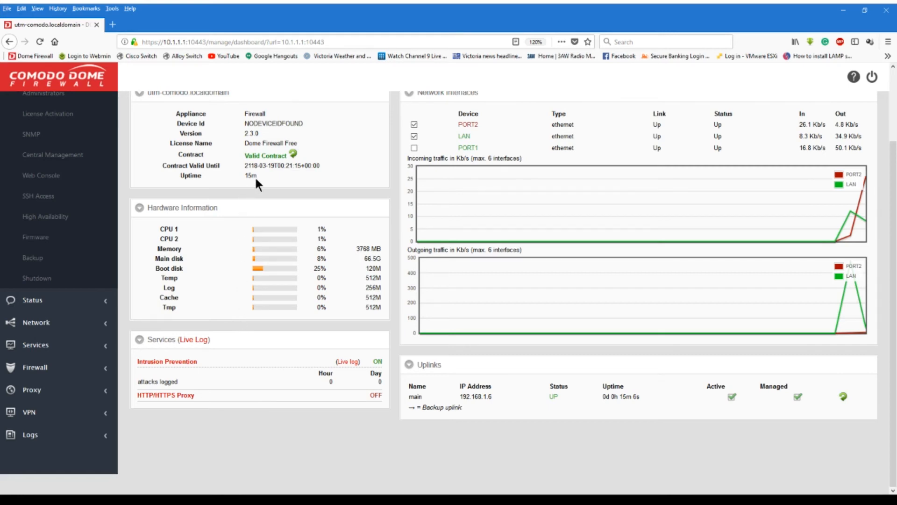
pyautogui.moveTo(257, 177)
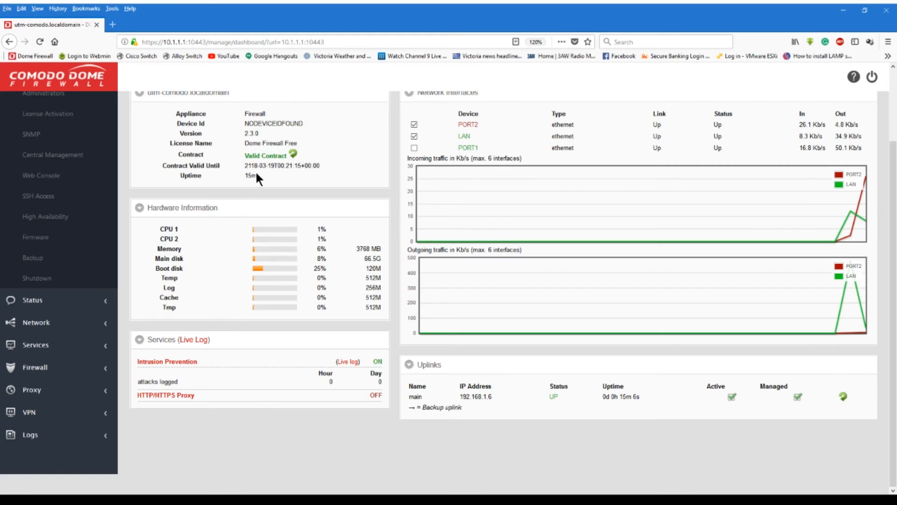
pyautogui.moveTo(253, 173)
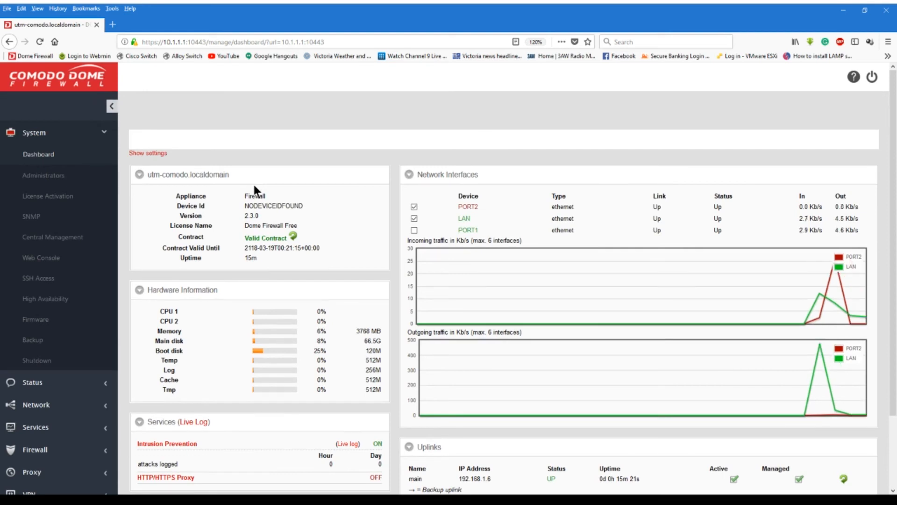
pyautogui.scroll(-3)
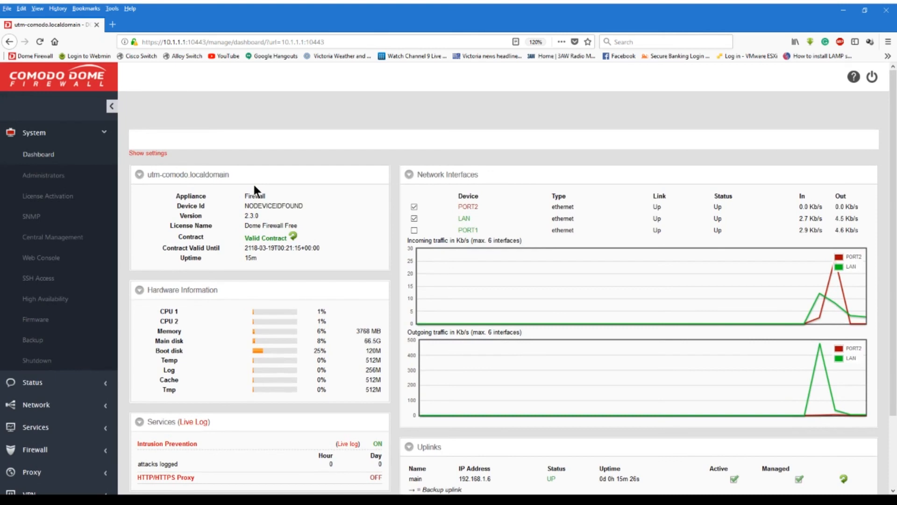
pyautogui.moveTo(159, 167)
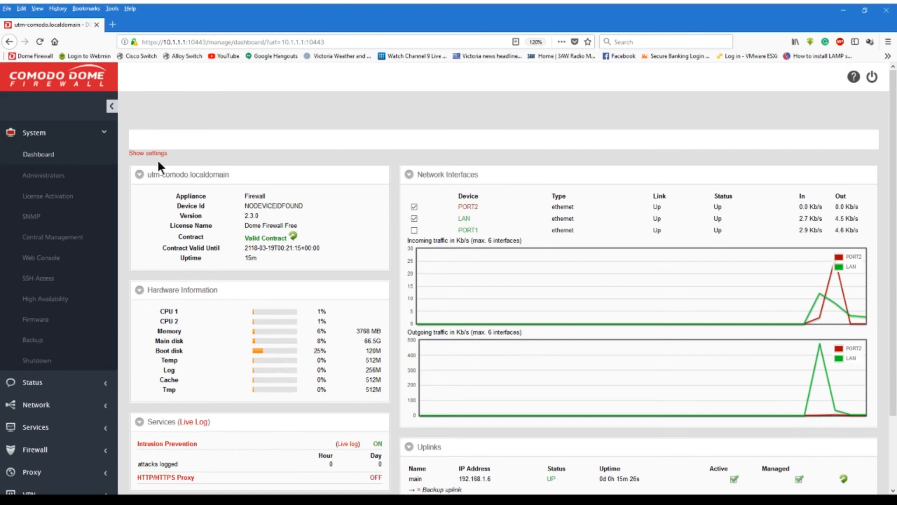
pyautogui.moveTo(53, 236)
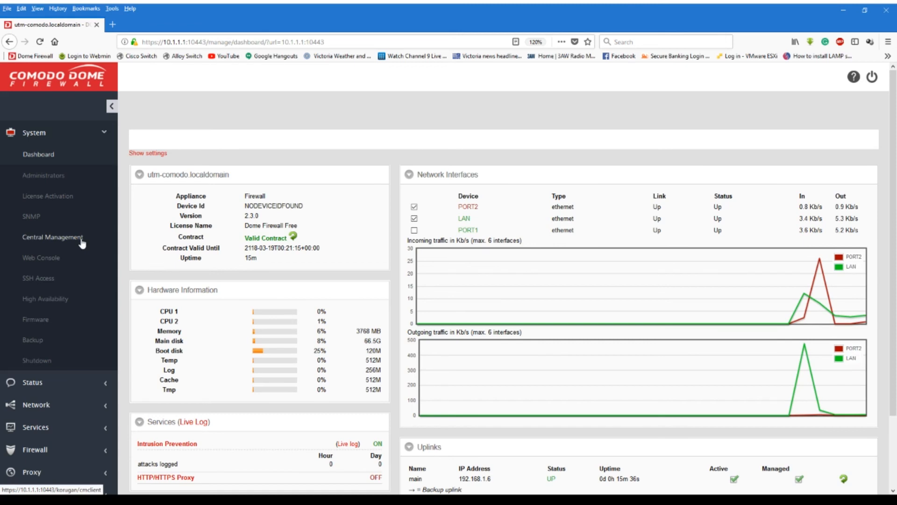
pyautogui.moveTo(578, 330)
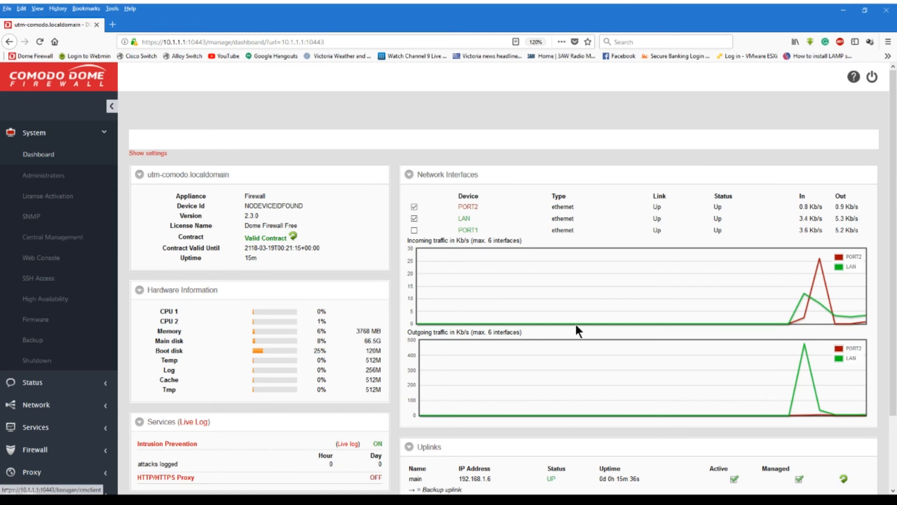